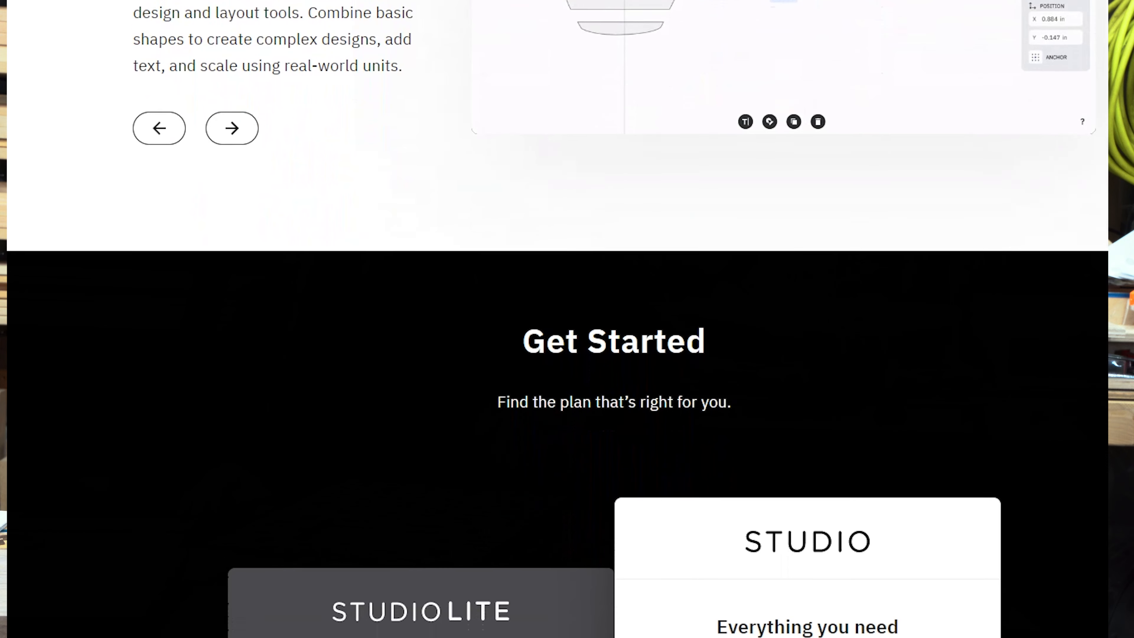
# - Scroll to the Get Started section comparing free Studio Lite with $99-a-year Studio
pyautogui.scroll(-3)
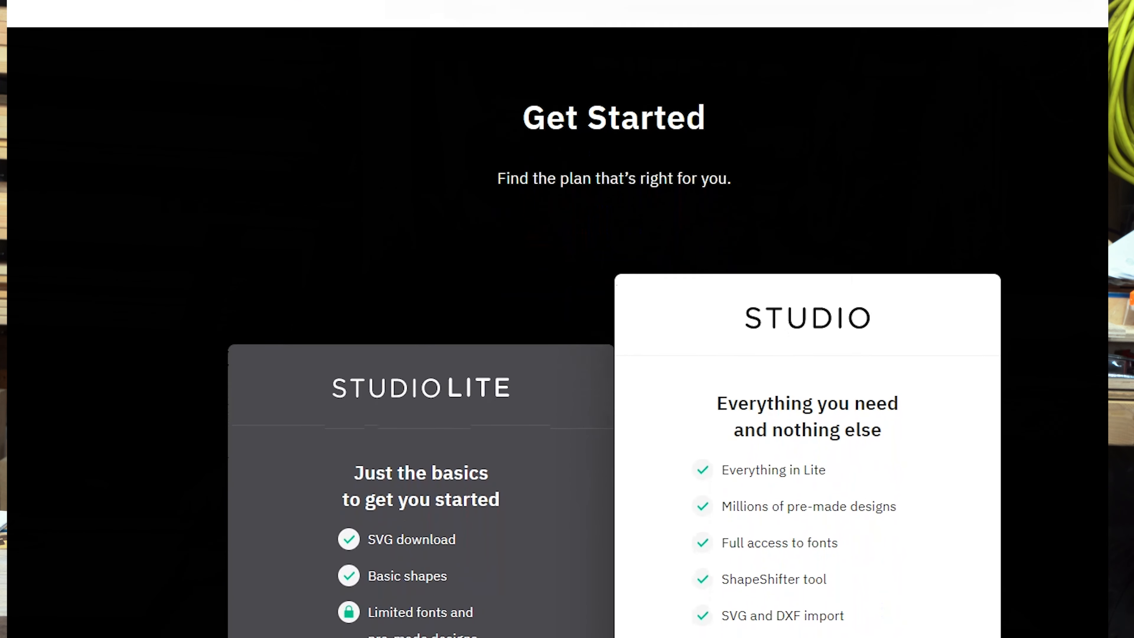
pyautogui.scroll(-3)
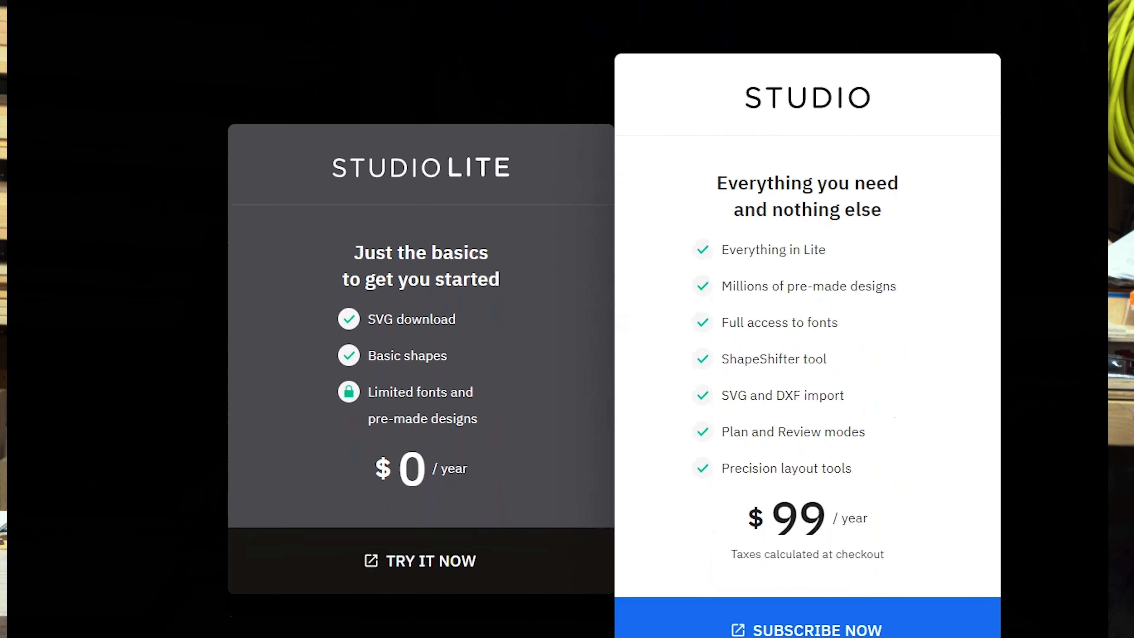
pyautogui.scroll(-3)
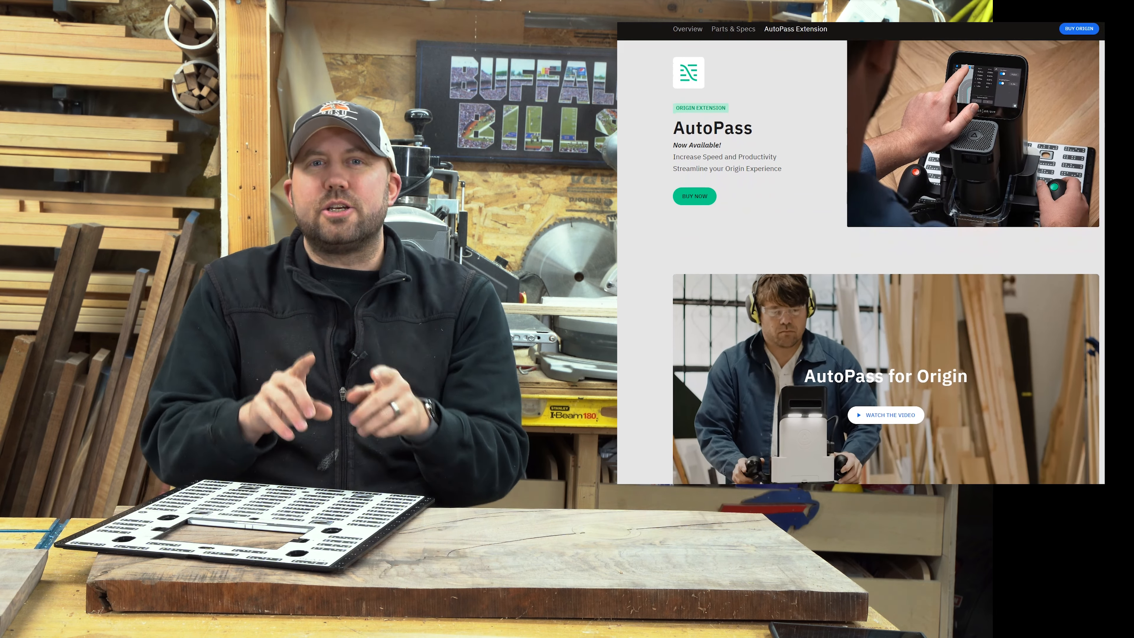
# - Scroll to the 'Upgrade your Origin with AutoPass' card with its $199 one-time purchase
pyautogui.scroll(-3)
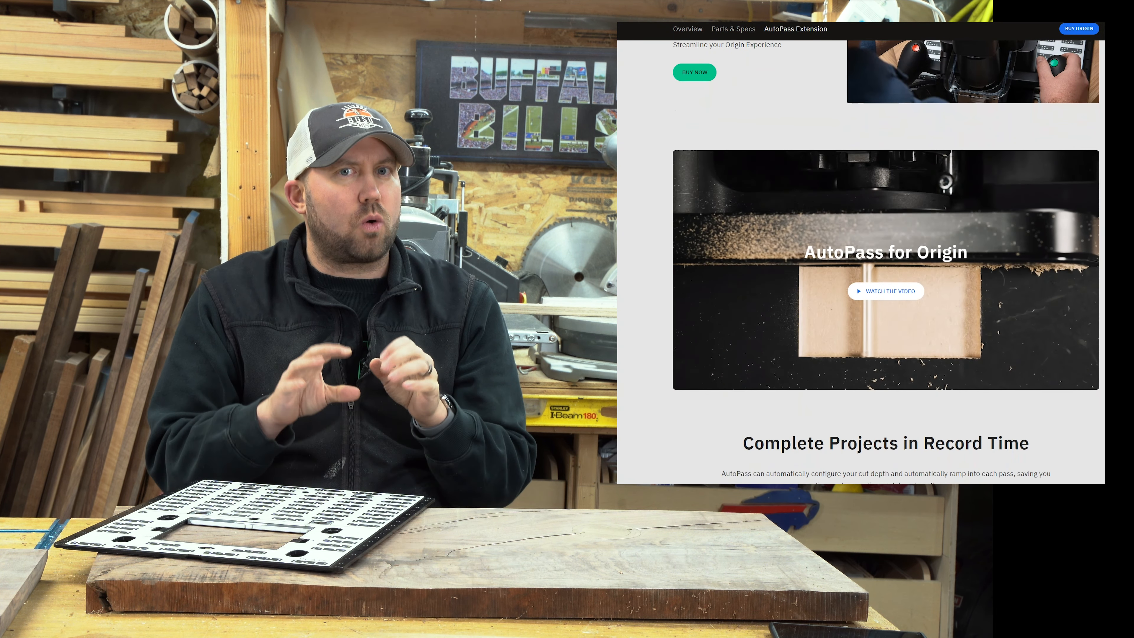
pyautogui.scroll(-3)
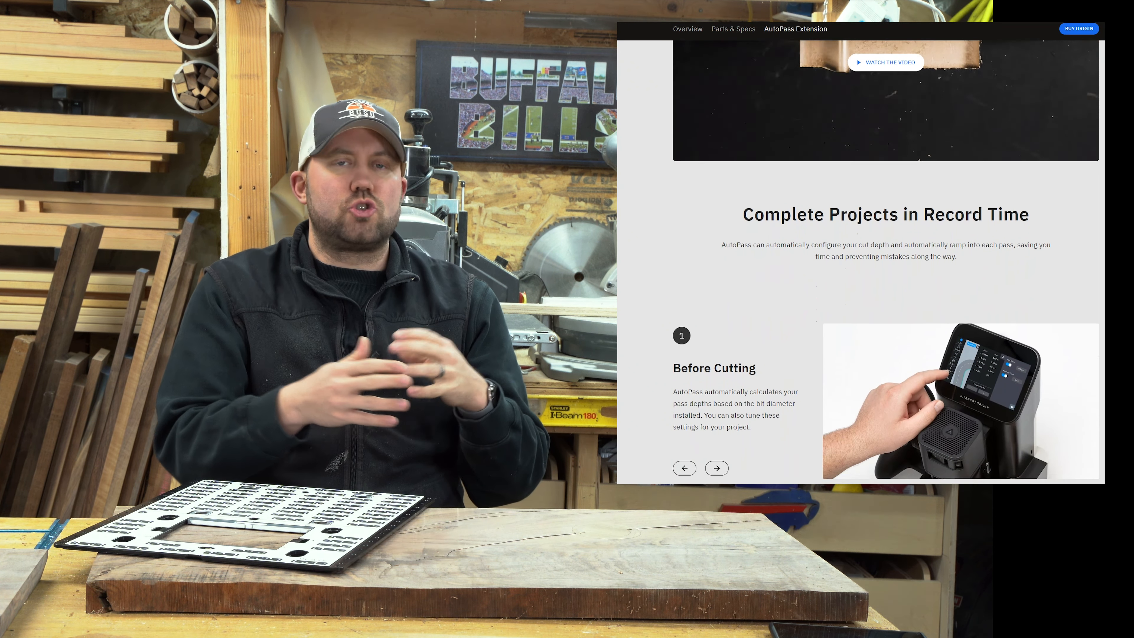
pyautogui.scroll(-3)
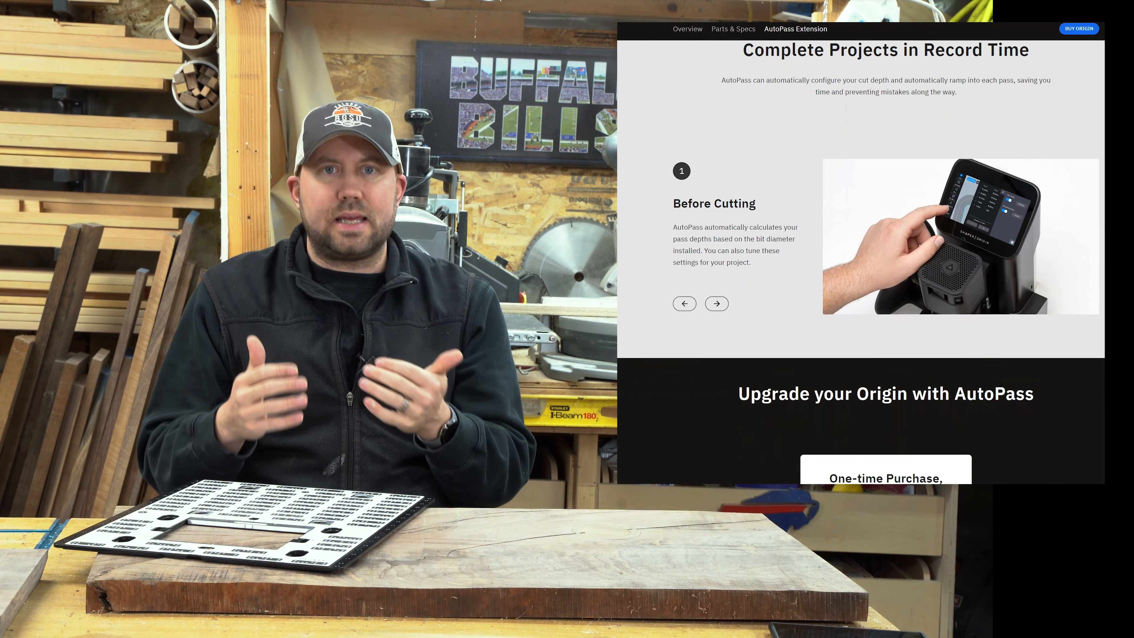
pyautogui.scroll(-3)
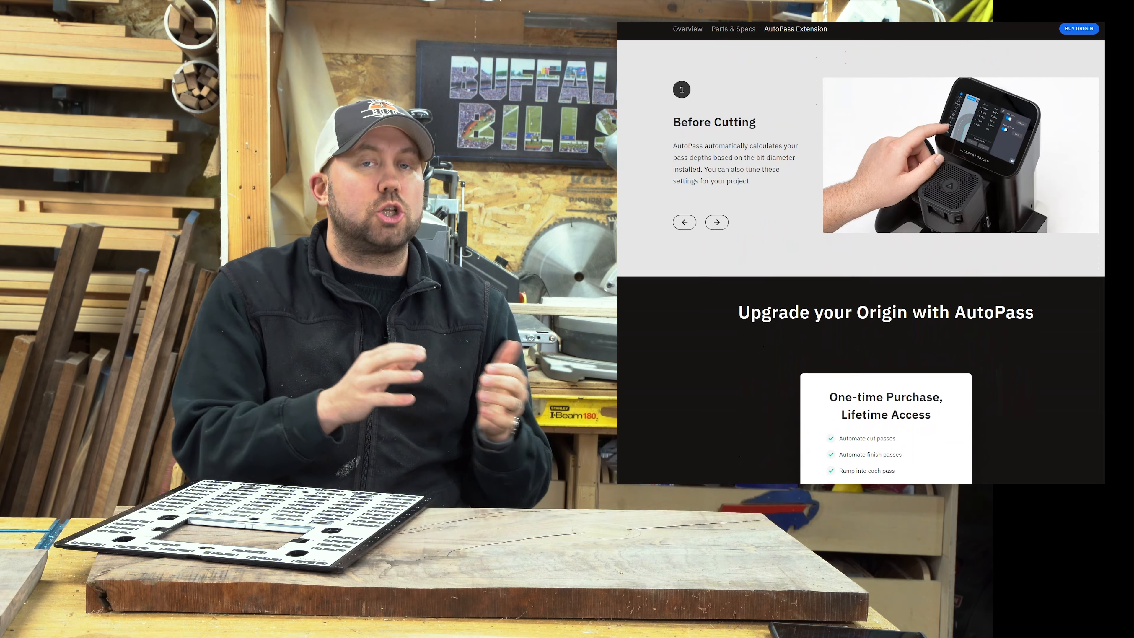
pyautogui.scroll(-3)
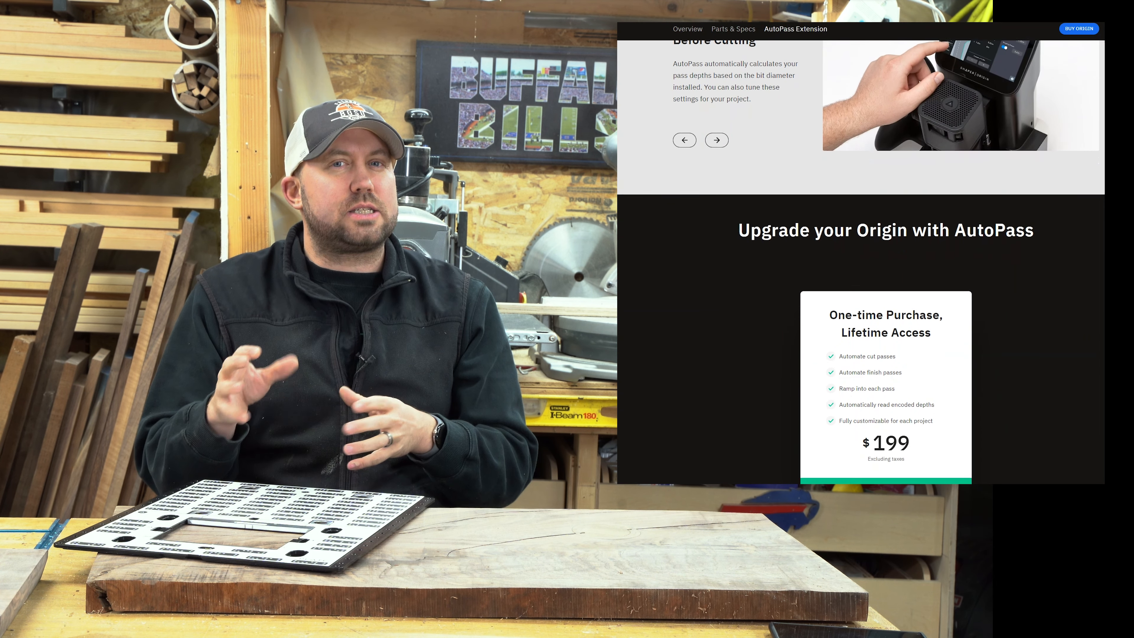
pyautogui.scroll(-3)
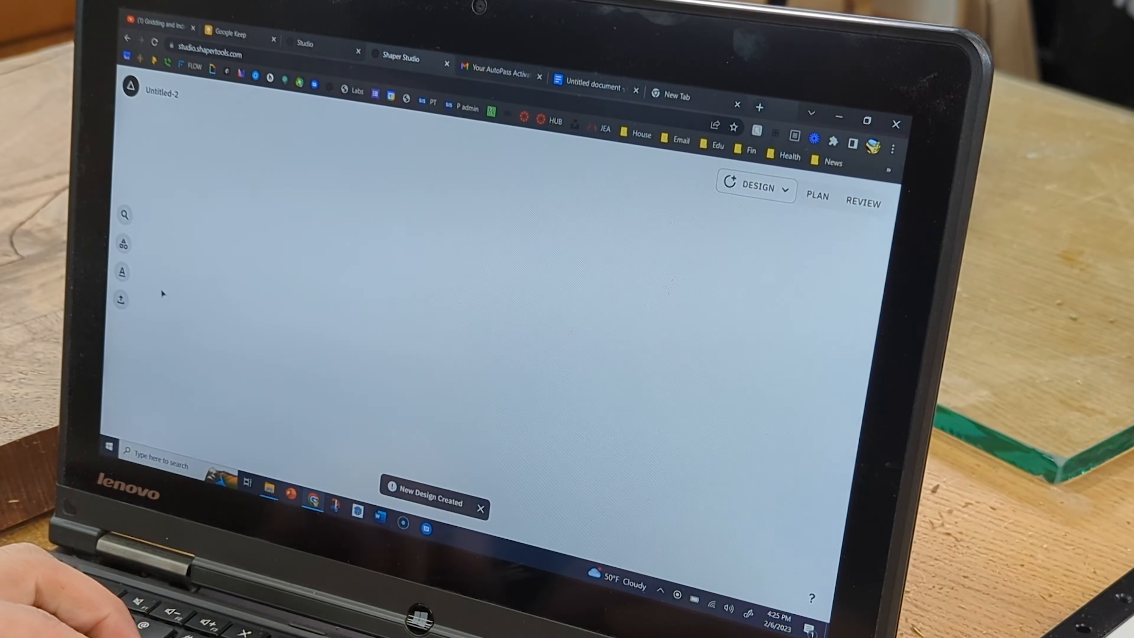
pyautogui.moveTo(738, 226)
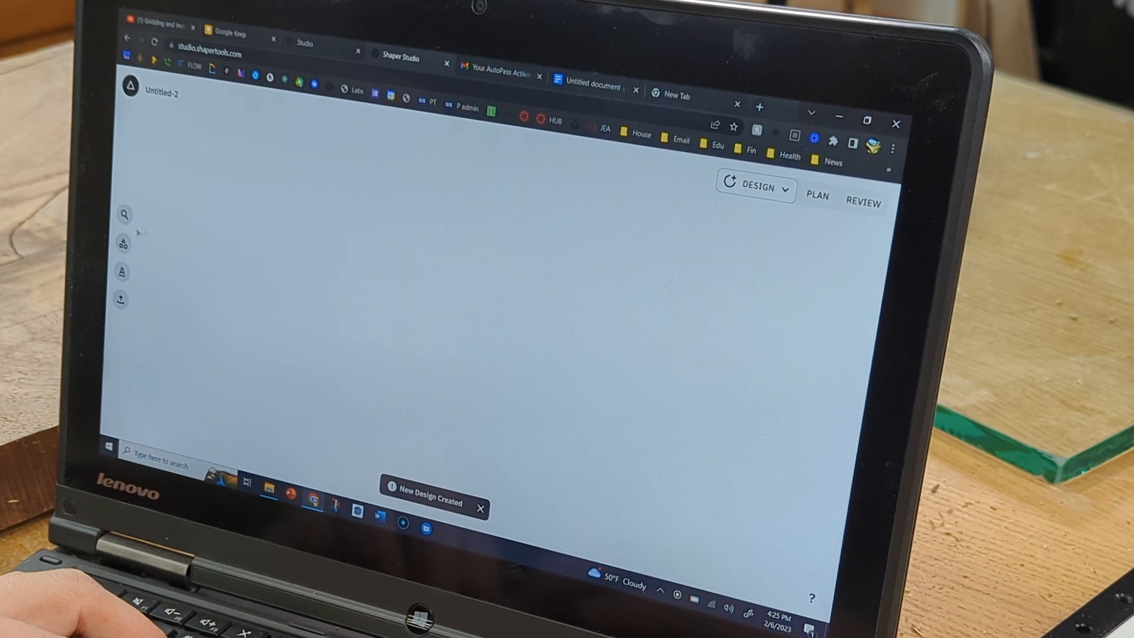
# - Place a circle from the shape toolbar as the design's first shape
pyautogui.click(122, 243)
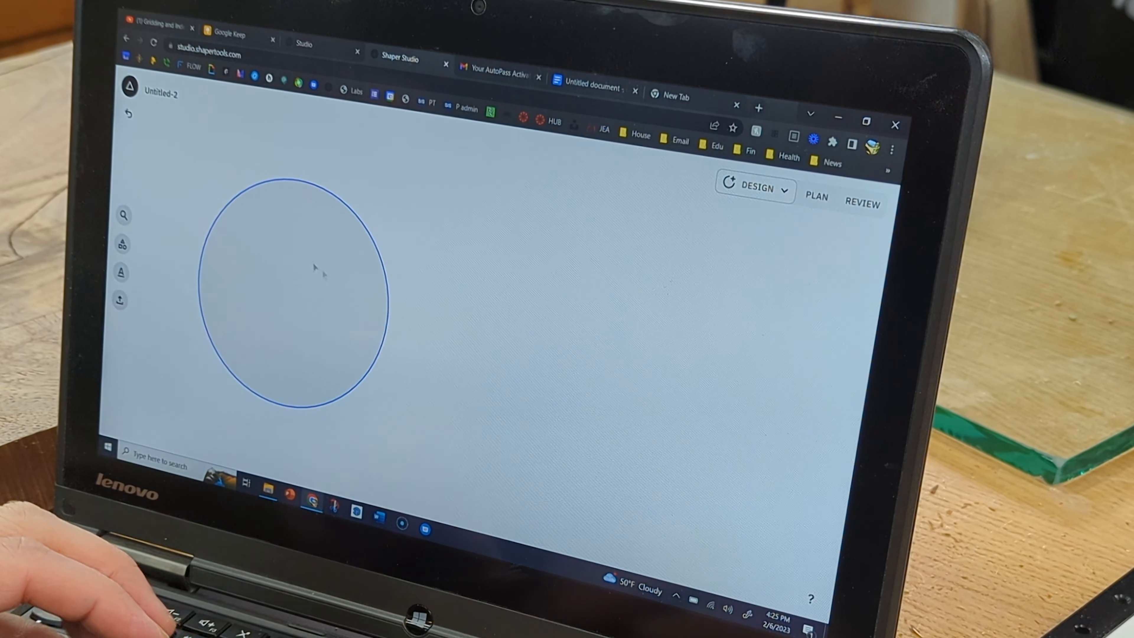
pyautogui.moveTo(236, 277)
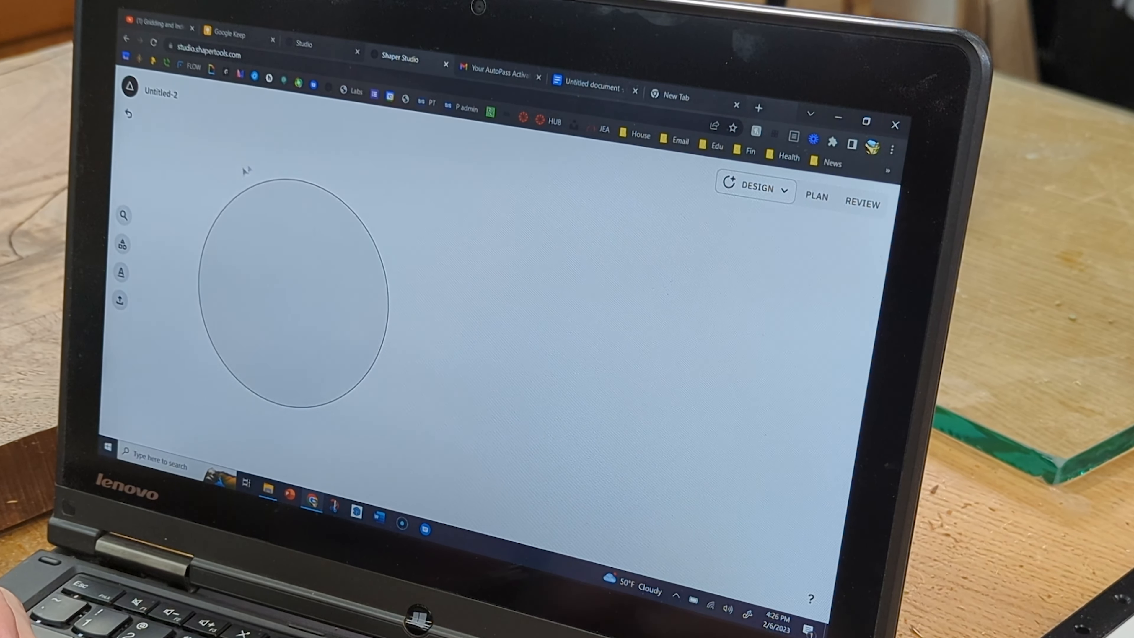
pyautogui.moveTo(474, 325)
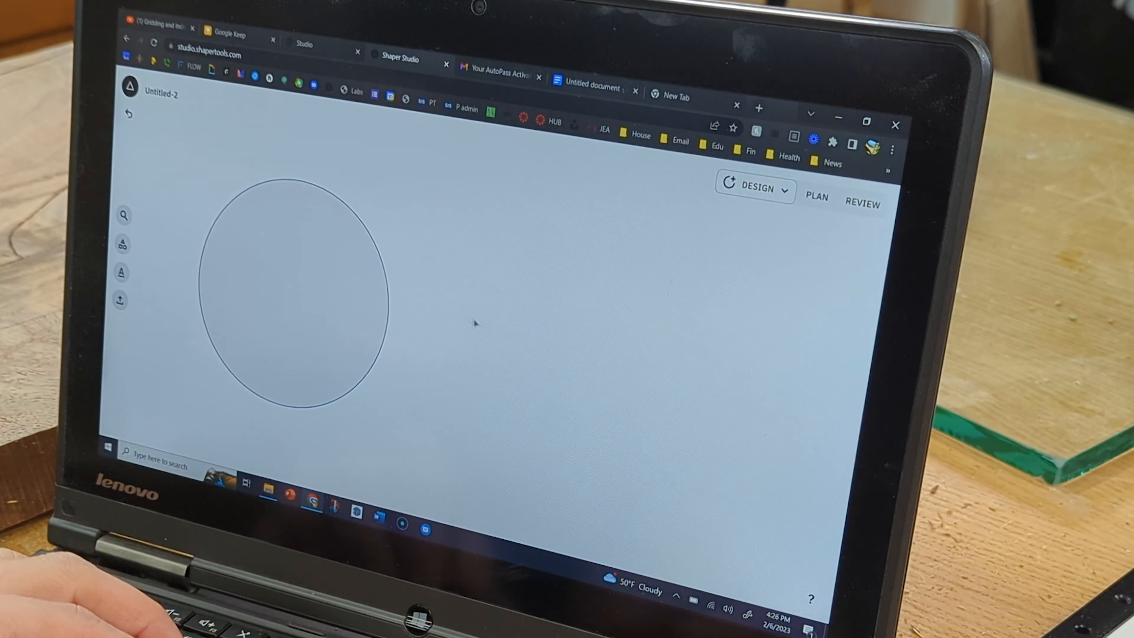
# - Add a second 3-inch circle, give the rectangle a 0.250 in width, then remove it
pyautogui.click(293, 296)
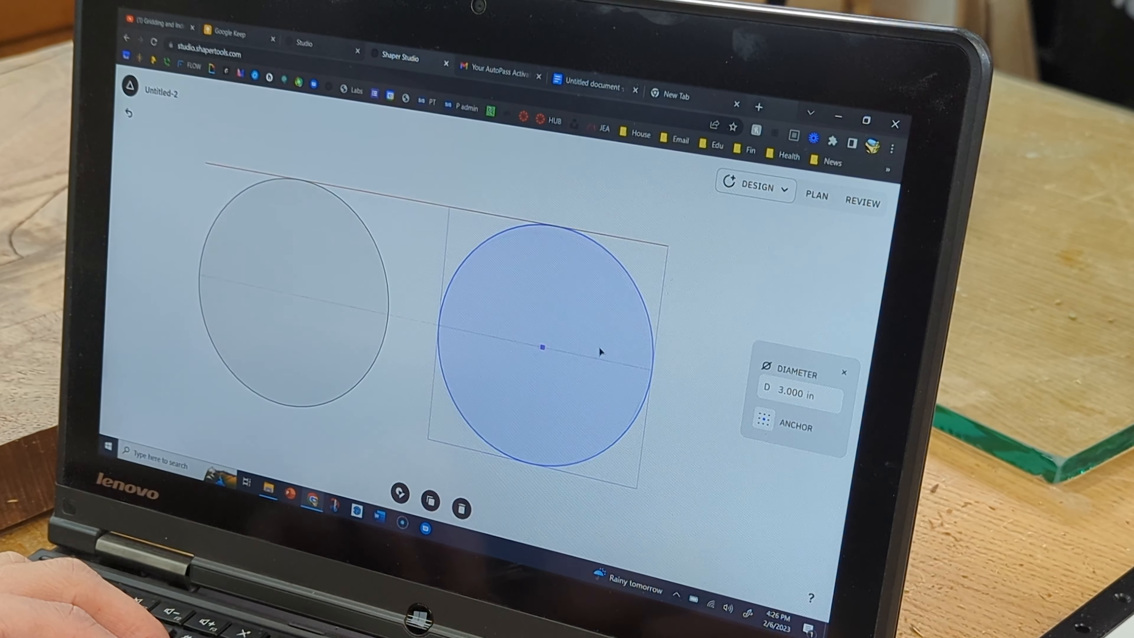
pyautogui.click(542, 348)
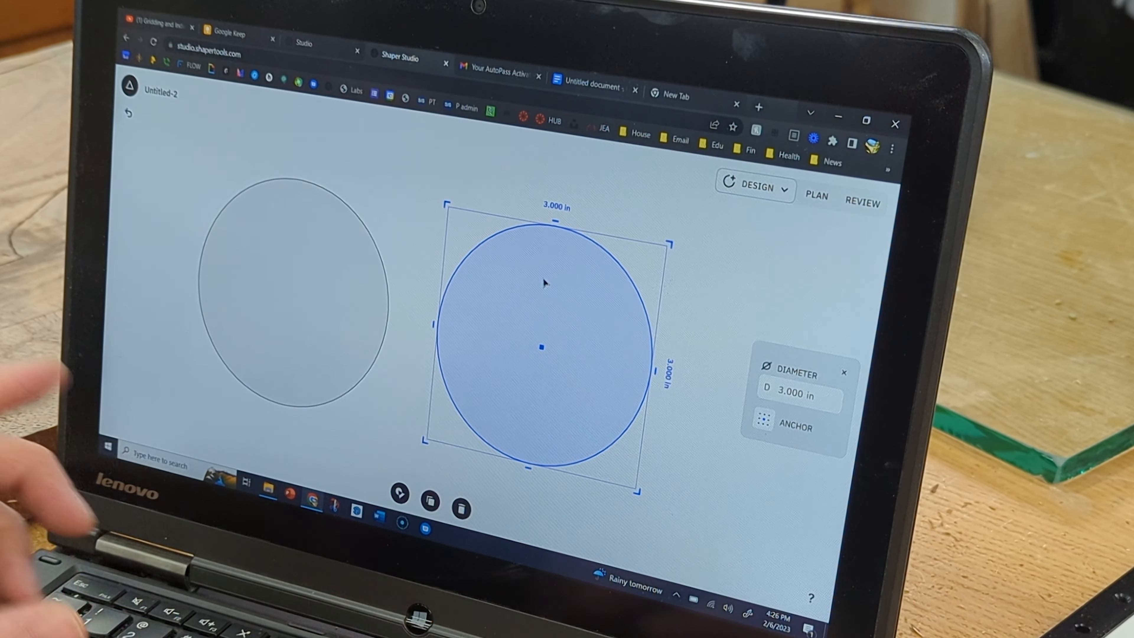
pyautogui.moveTo(586, 357)
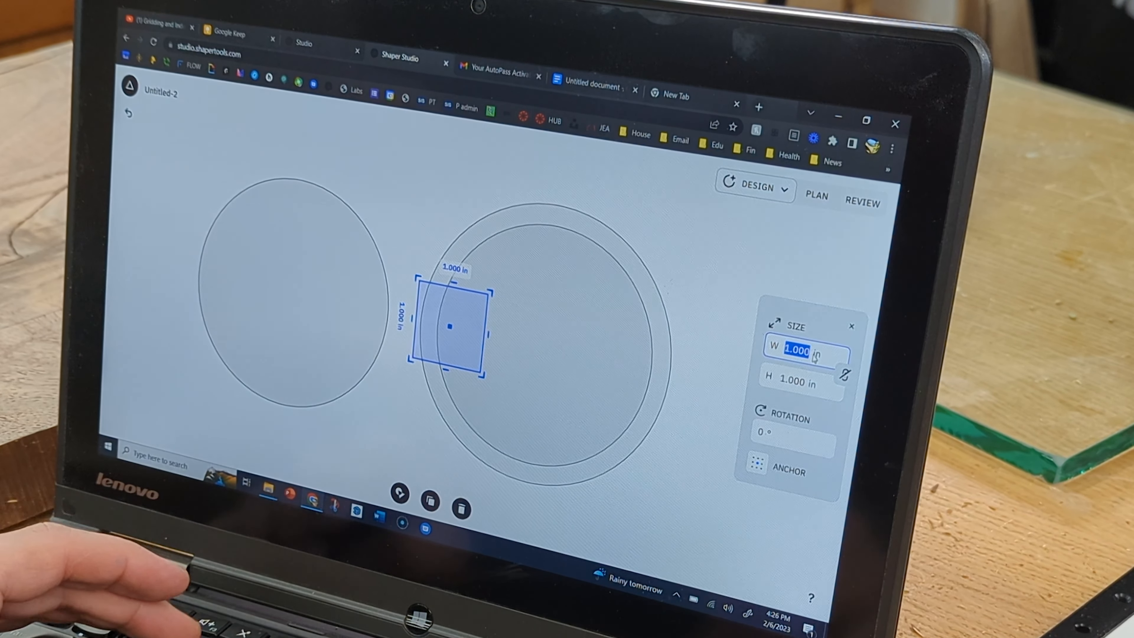
pyautogui.write('0.250')
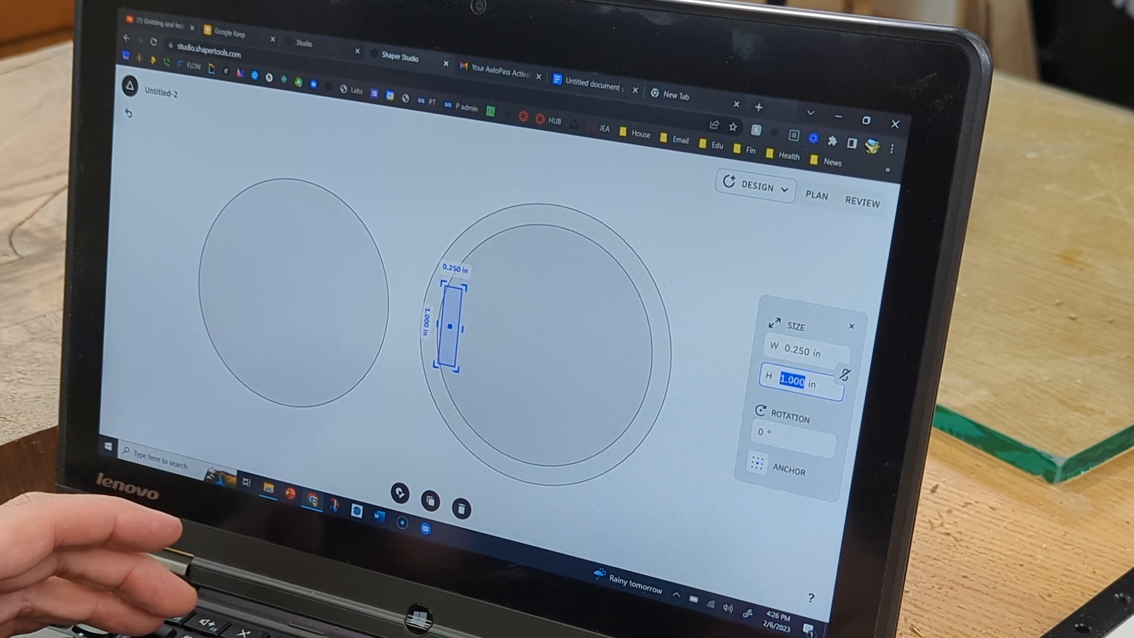
pyautogui.write('0.250')
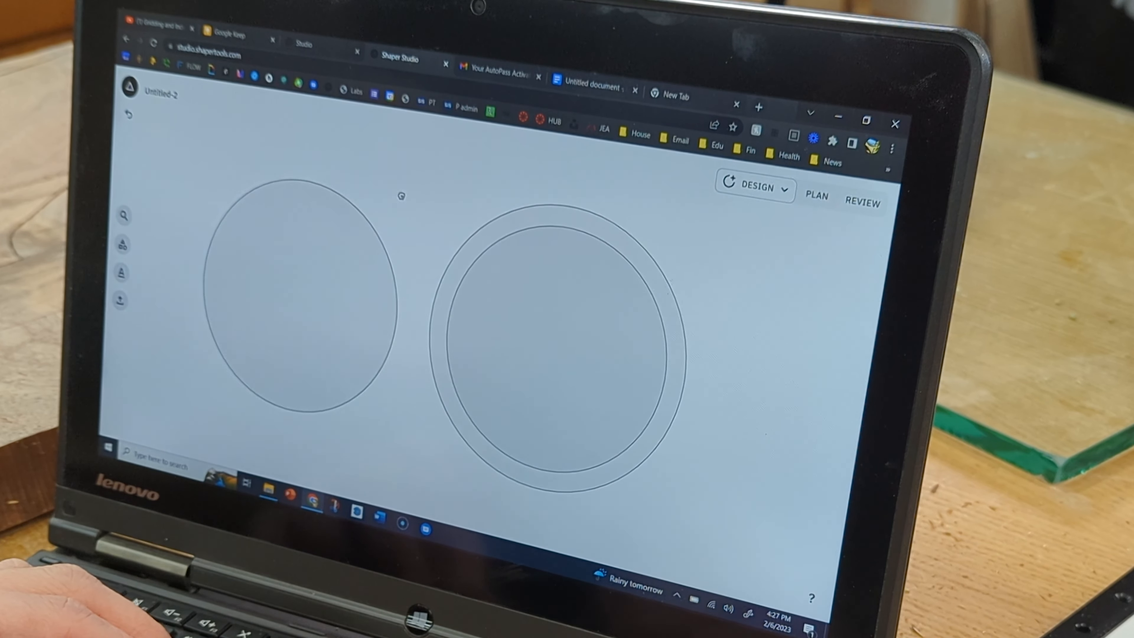
pyautogui.click(470, 304)
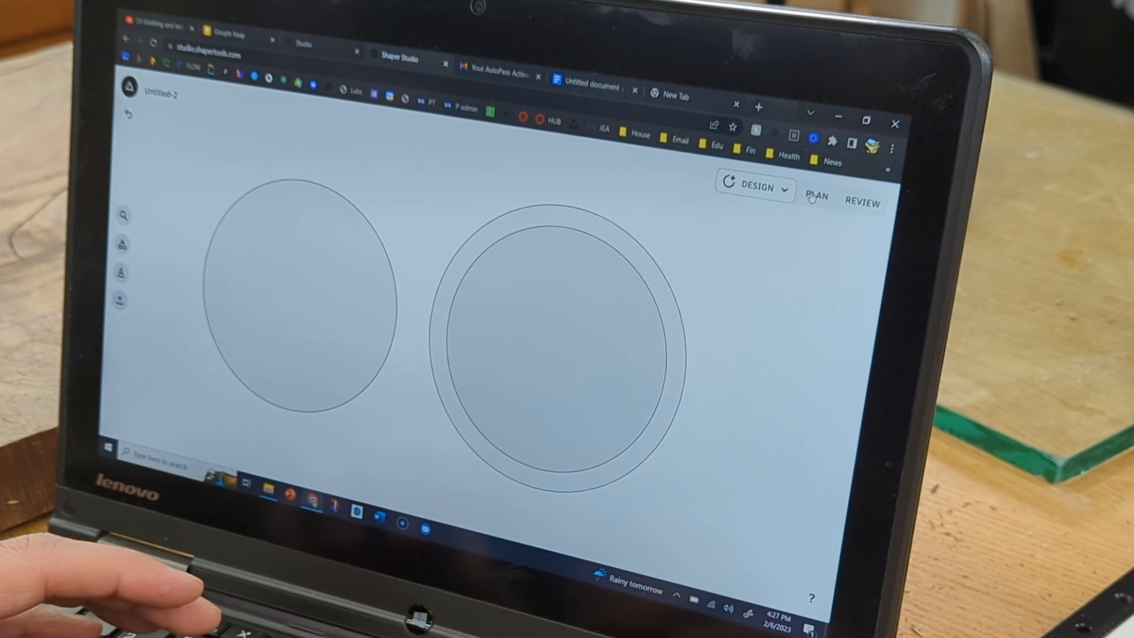
# - Switch the design to Plan mode to assign cuts to the shapes
pyautogui.click(816, 197)
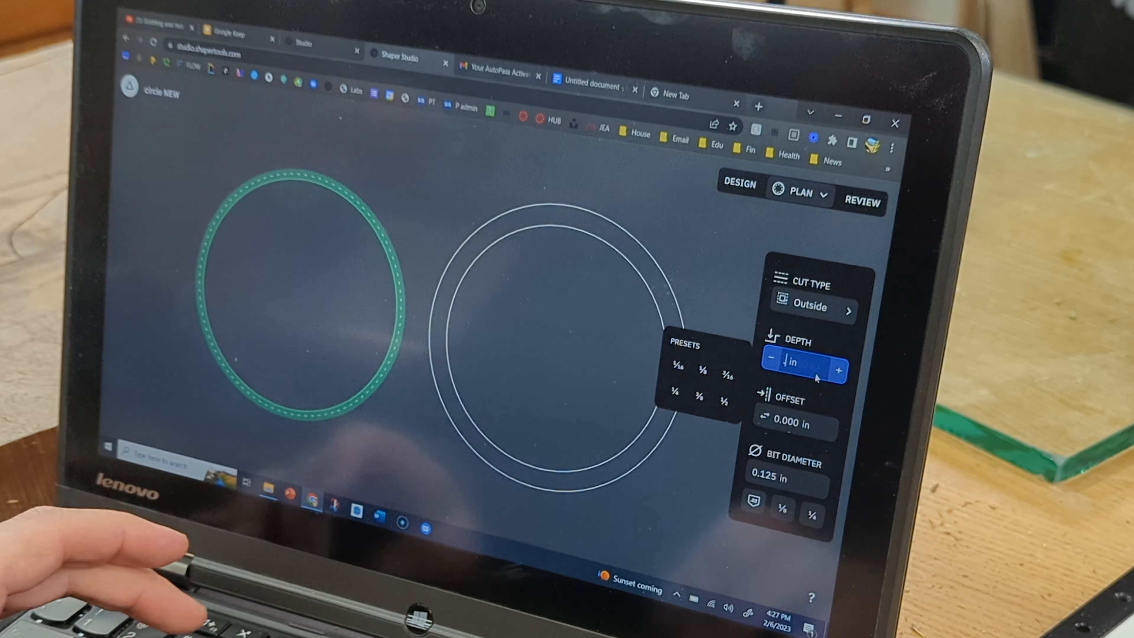
# - Give the lone circle's outside cut a 0.280 in depth and 0.250 in bit, then select the outer ring
pyautogui.write('.3')
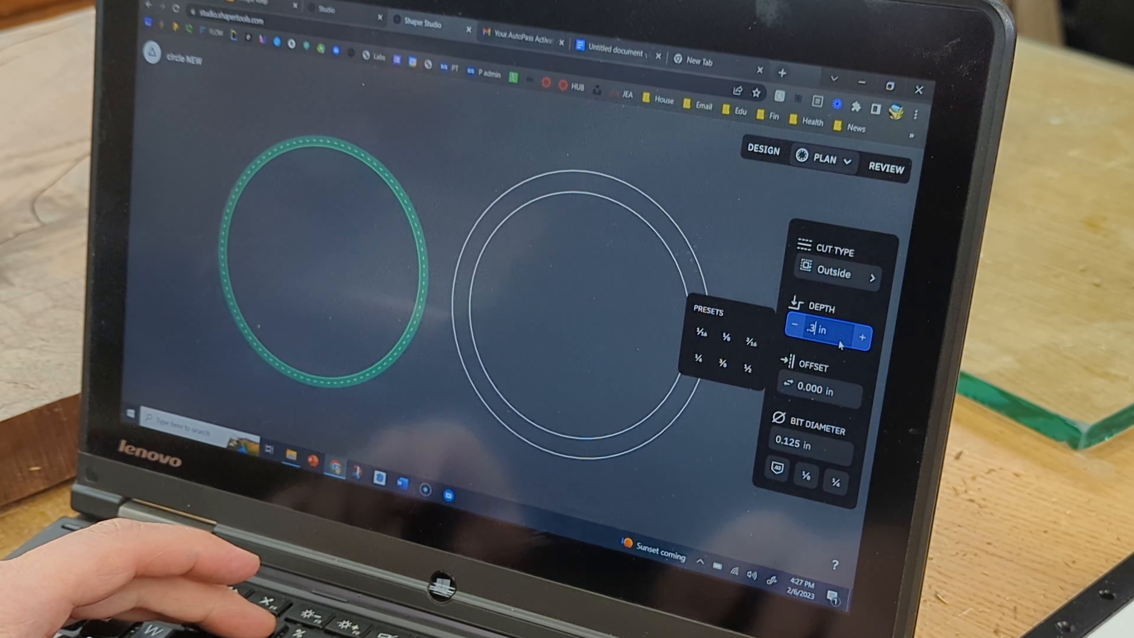
pyautogui.write('0.340')
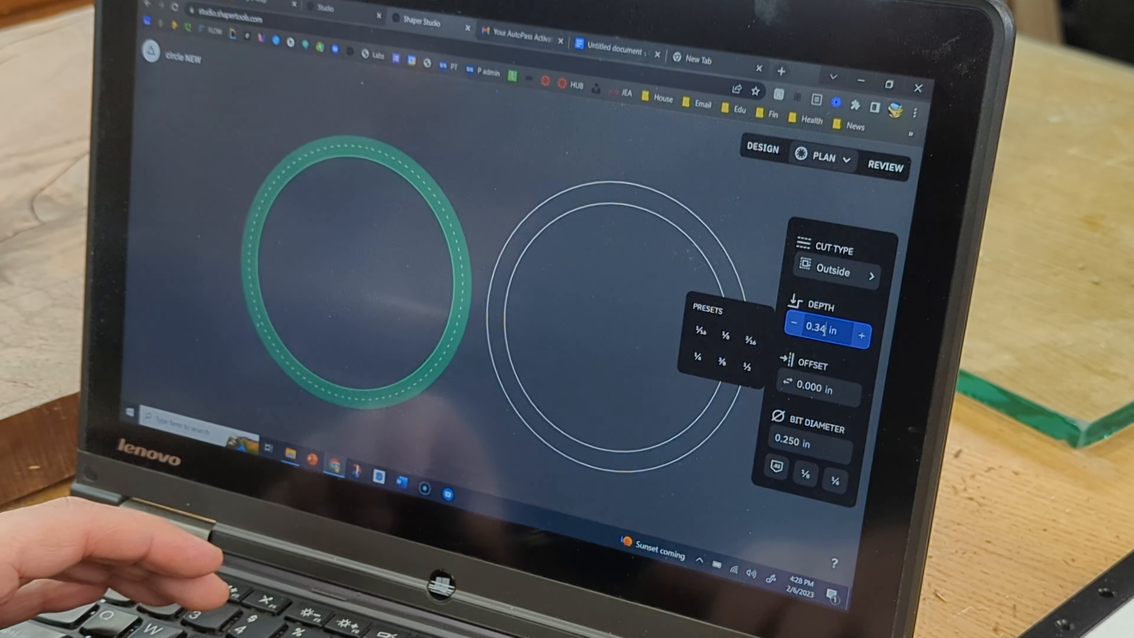
pyautogui.click(794, 336)
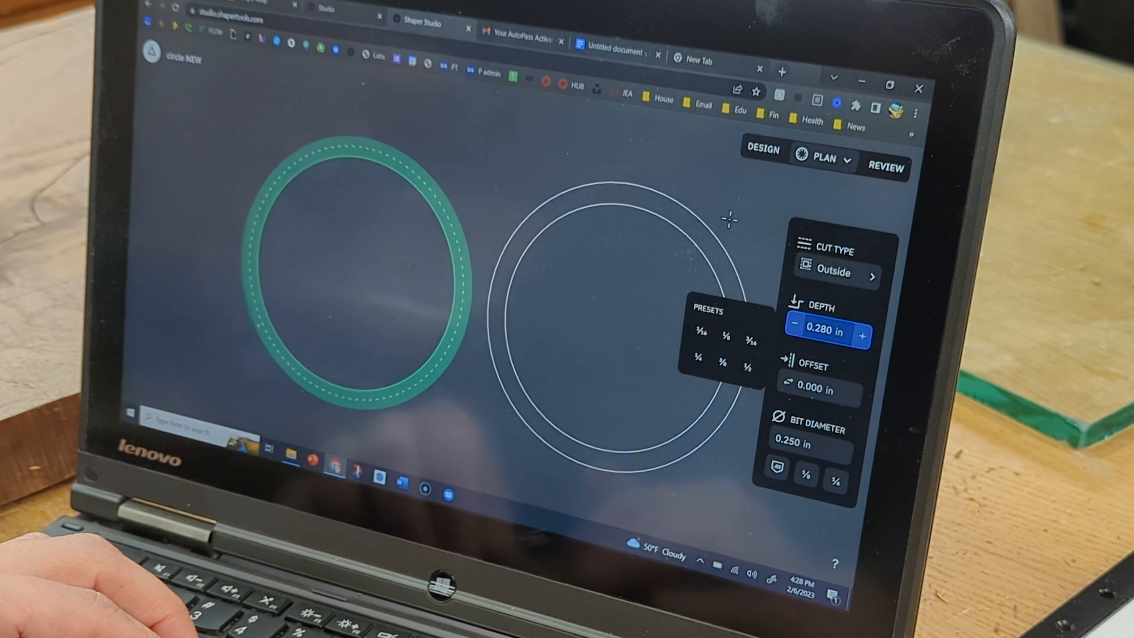
pyautogui.click(615, 311)
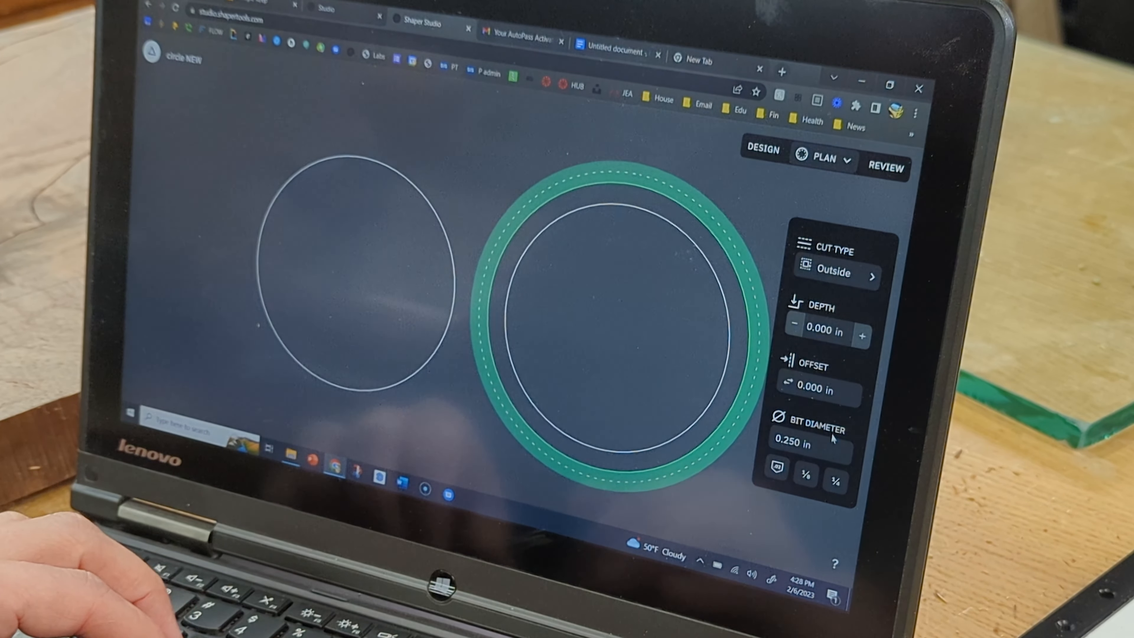
# - Set the outer ring's cut depth to 0.400 in, then select the inner circle for an inside cut
pyautogui.click(821, 331)
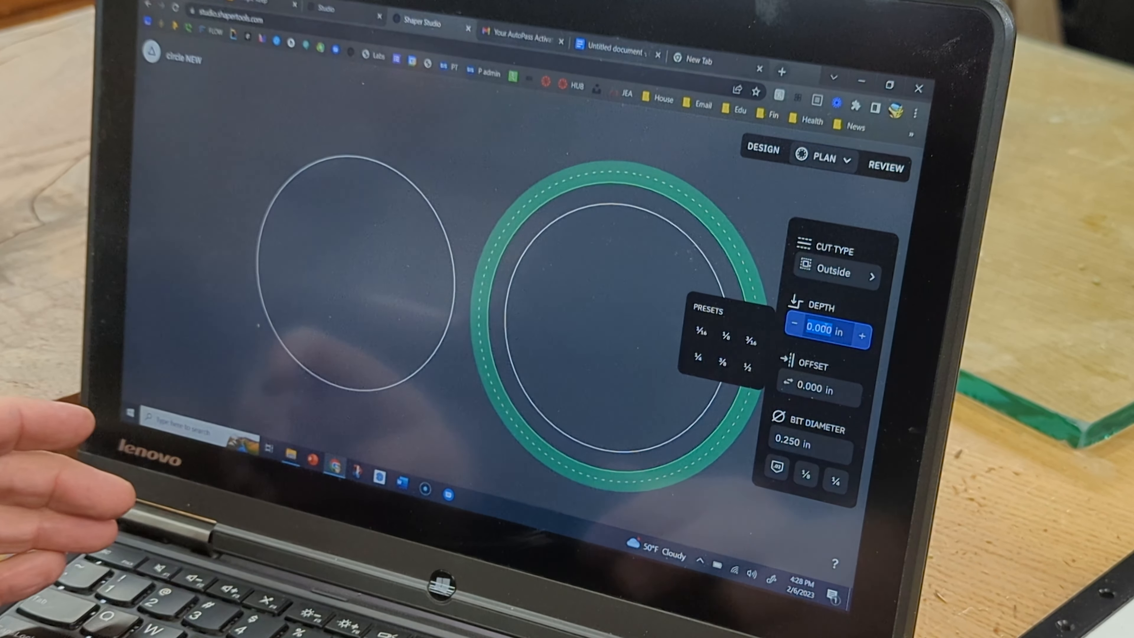
pyautogui.write('.4')
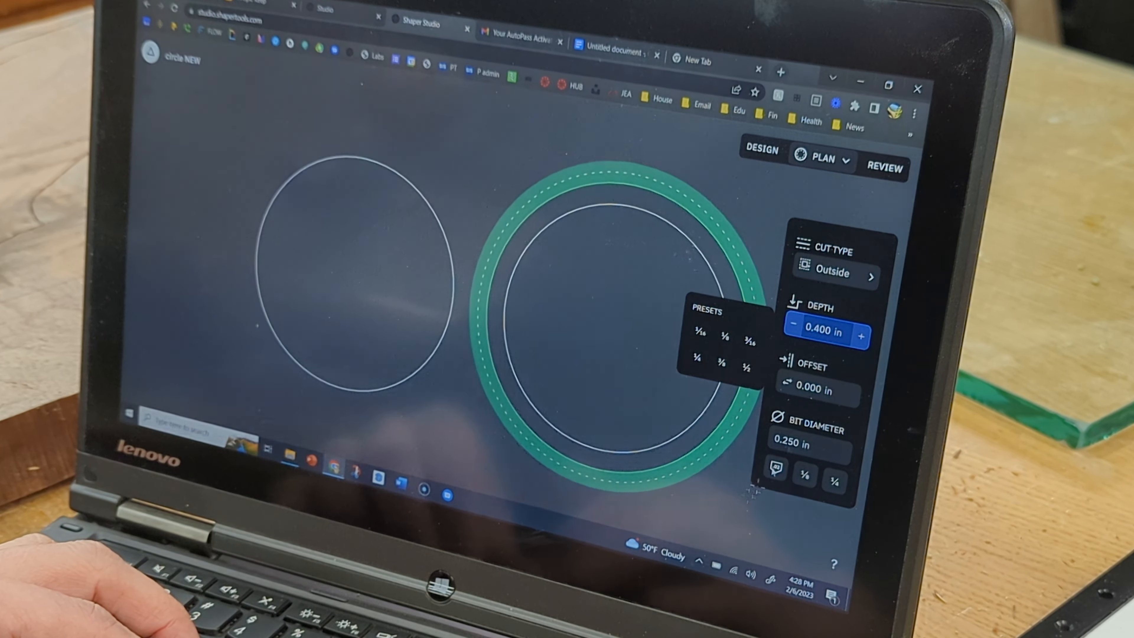
pyautogui.click(835, 275)
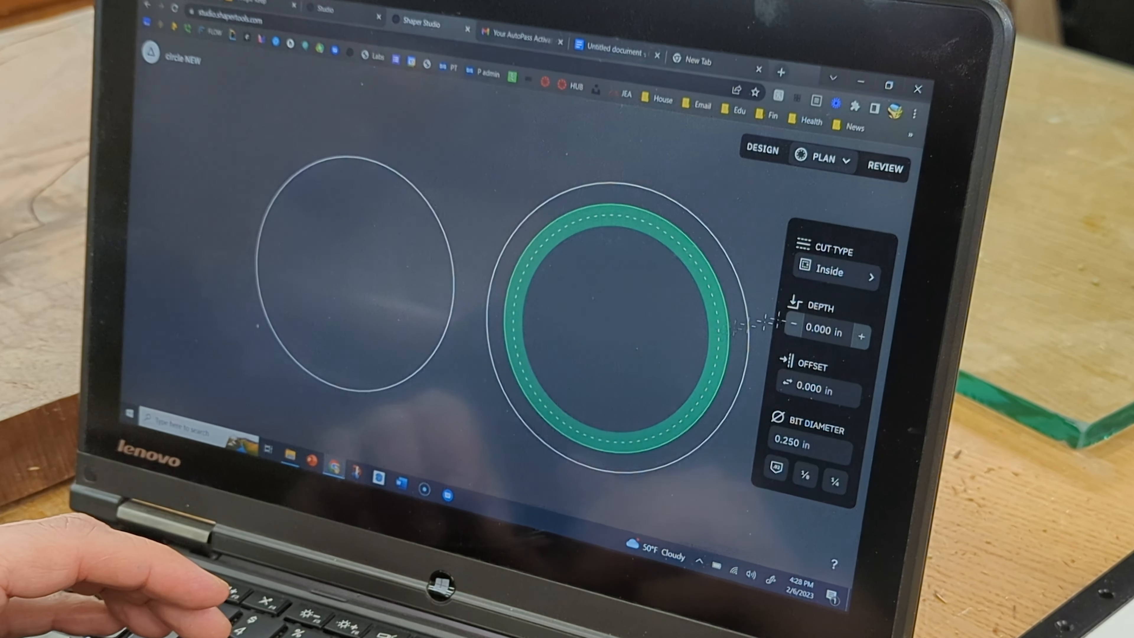
# - Set the inner circle's inside cut depth to 0.400 in
pyautogui.click(819, 334)
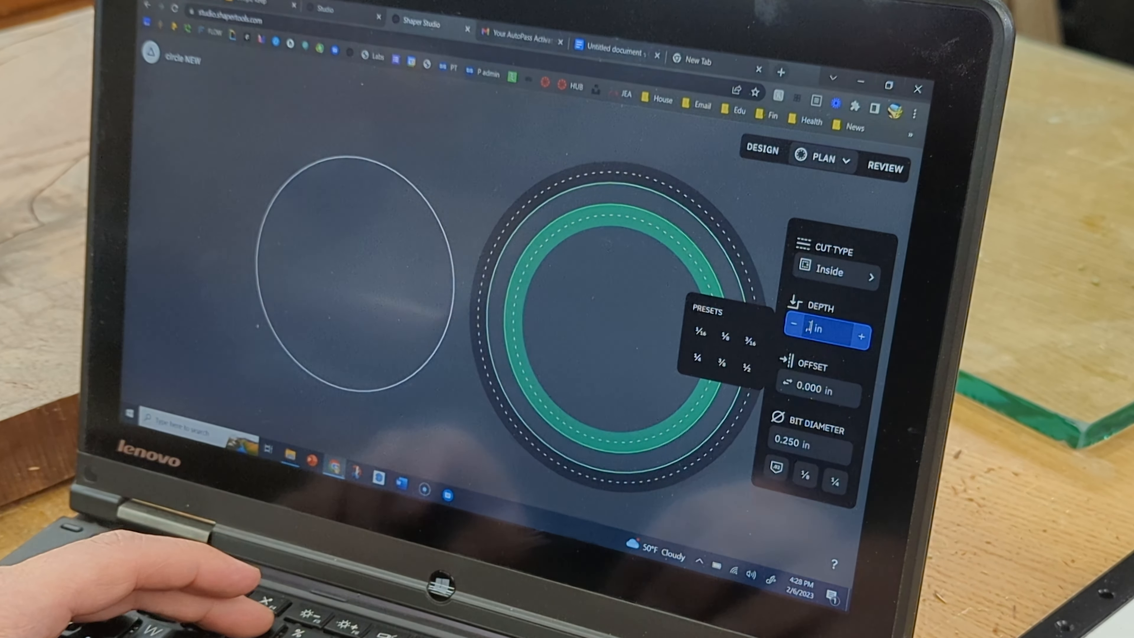
pyautogui.write('0.400')
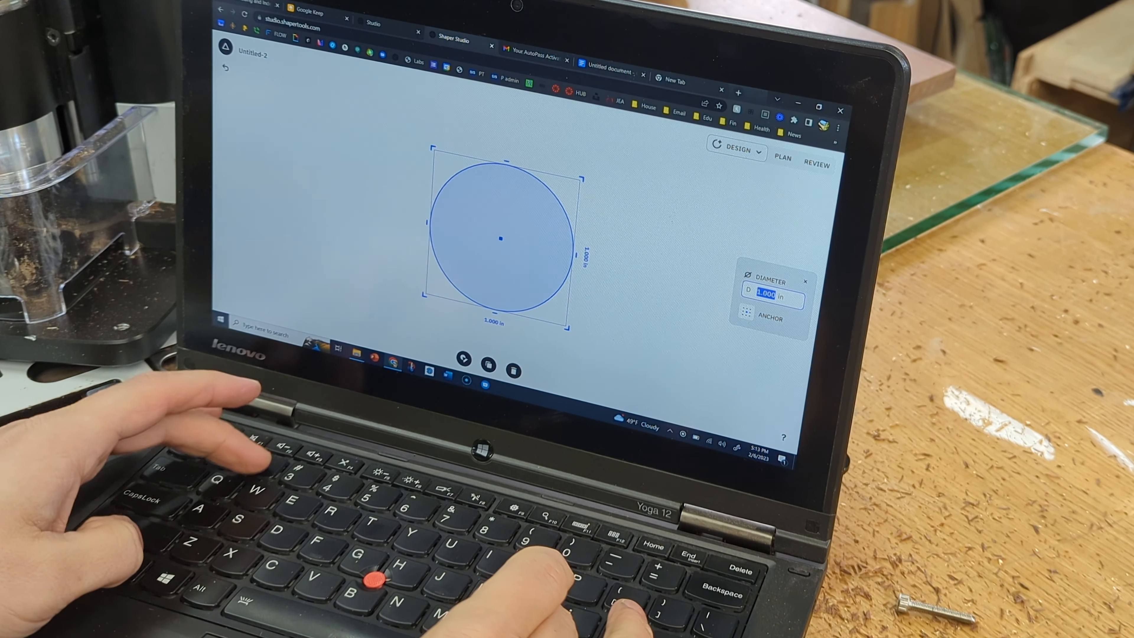
# - Set the circle's diameter to 2.433 in and rename the design 'inner circle'
pyautogui.write('2.433')
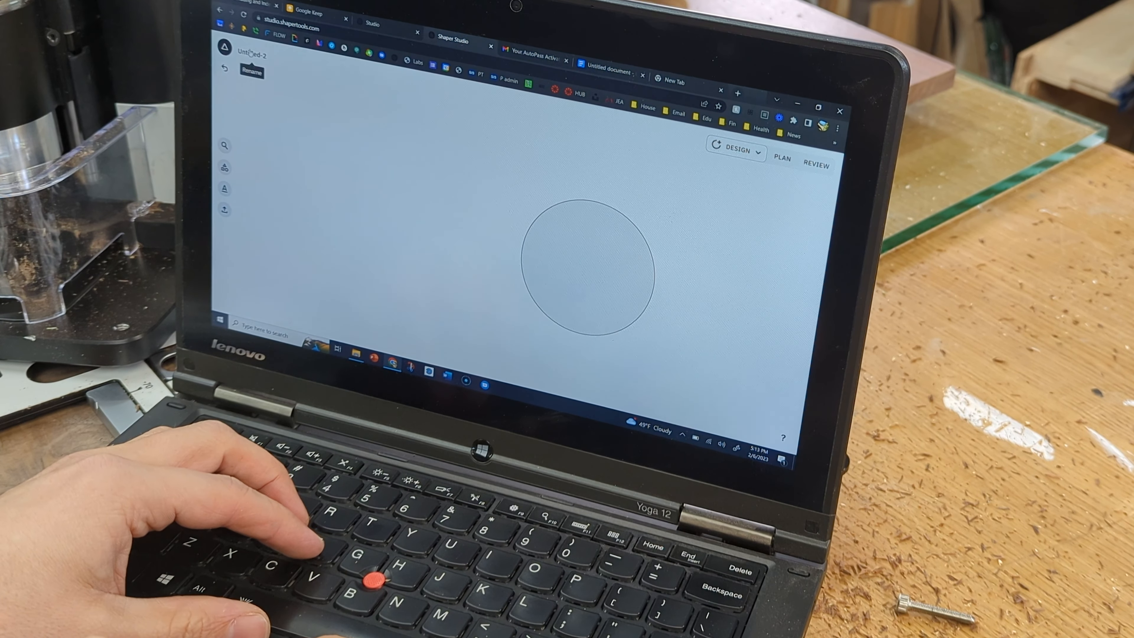
pyautogui.write('iunne')
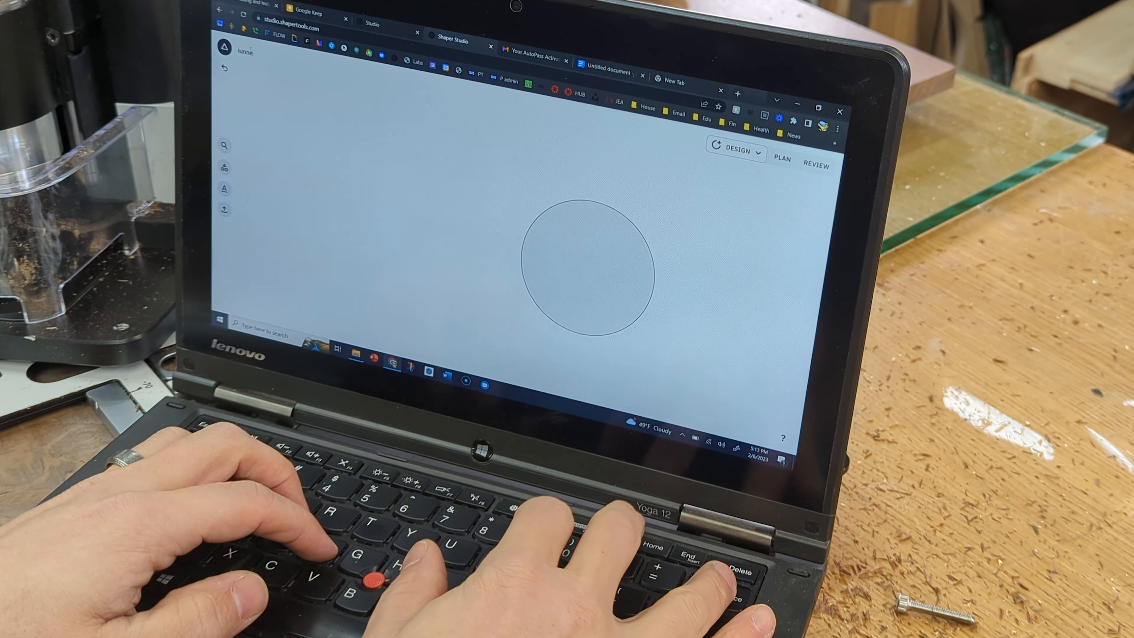
pyautogui.write('inner ci')
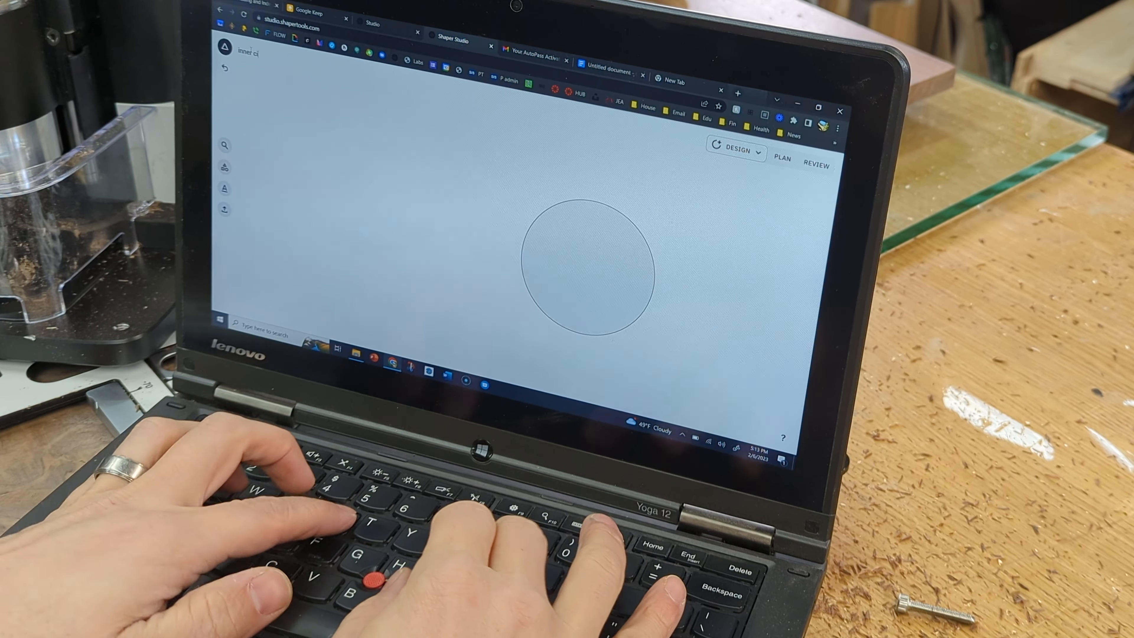